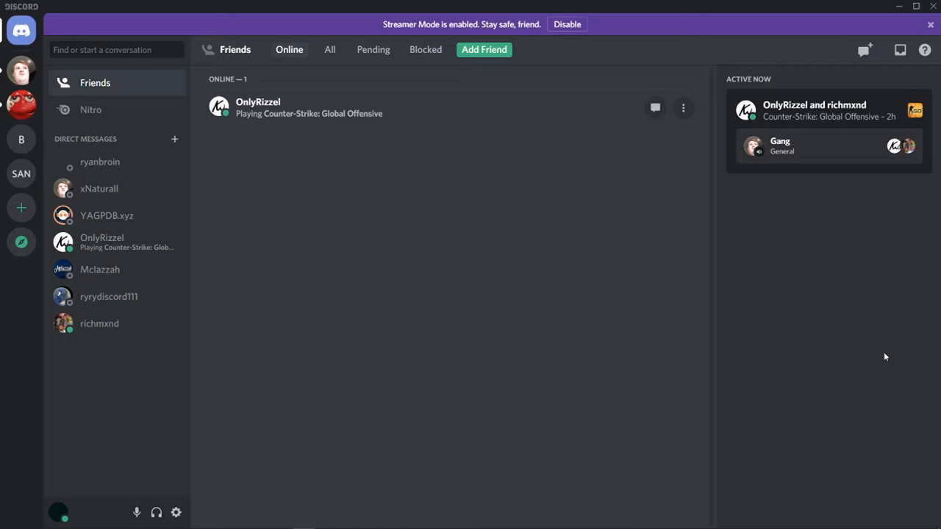
{"action": "mouse_move", "coordinate": [294, 416]}
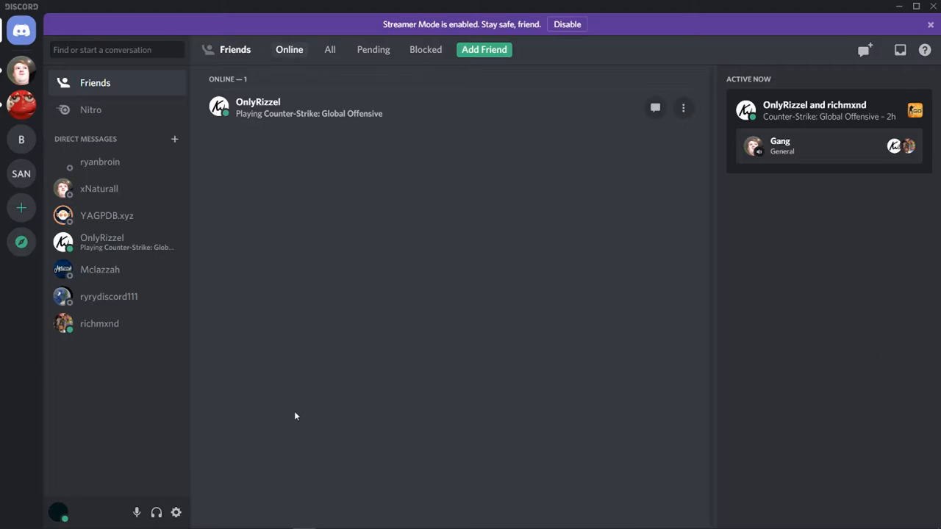
{"action": "mouse_move", "coordinate": [156, 511]}
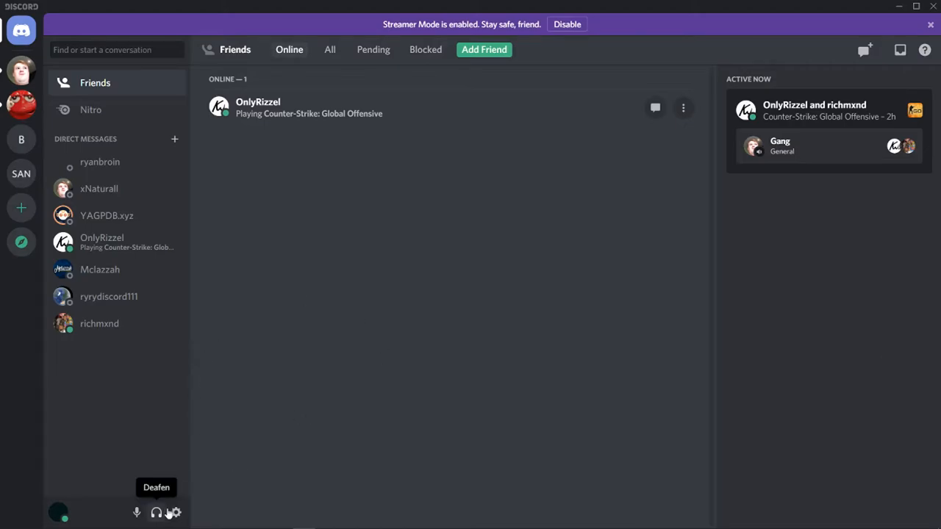
Open Discord's user settings on the My Account page
{"action": "left_click", "coordinate": [174, 512]}
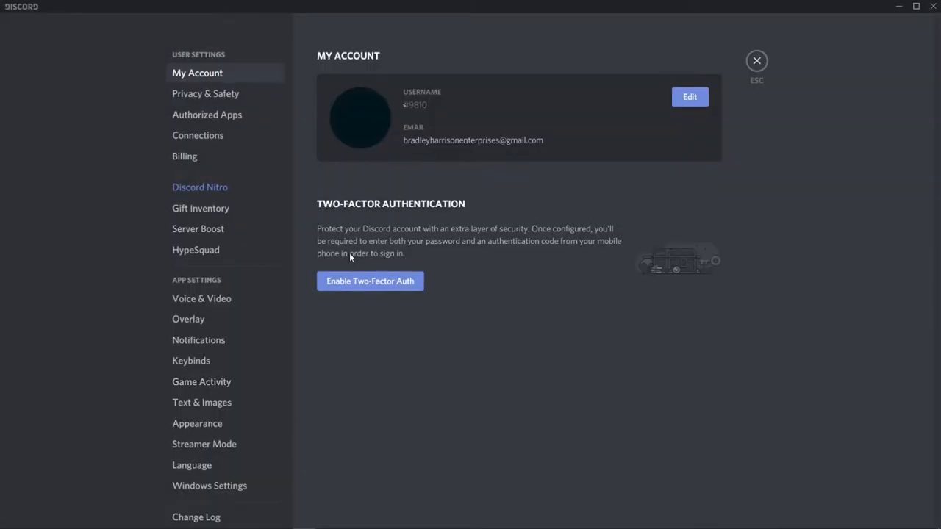
{"action": "mouse_move", "coordinate": [201, 403]}
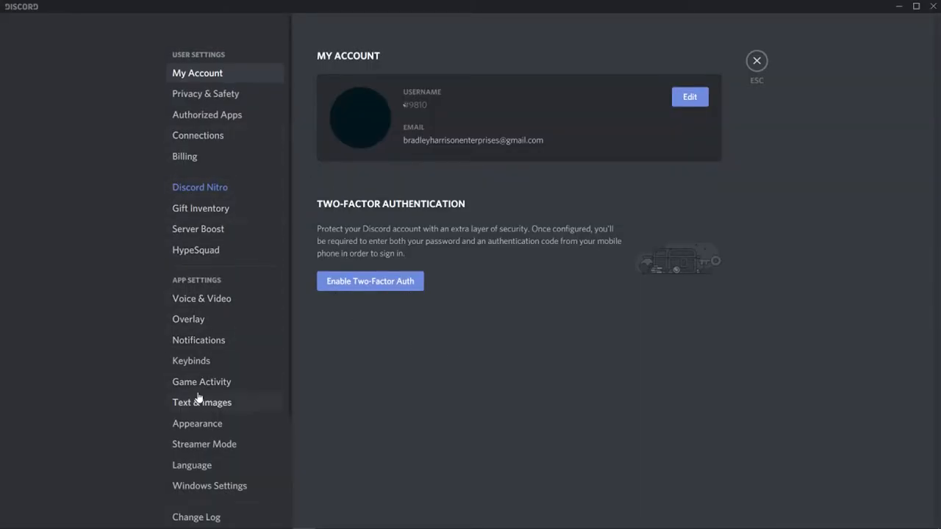
Switch to the Voice & Video settings showing input device, volumes and input mode
{"action": "left_click", "coordinate": [201, 298]}
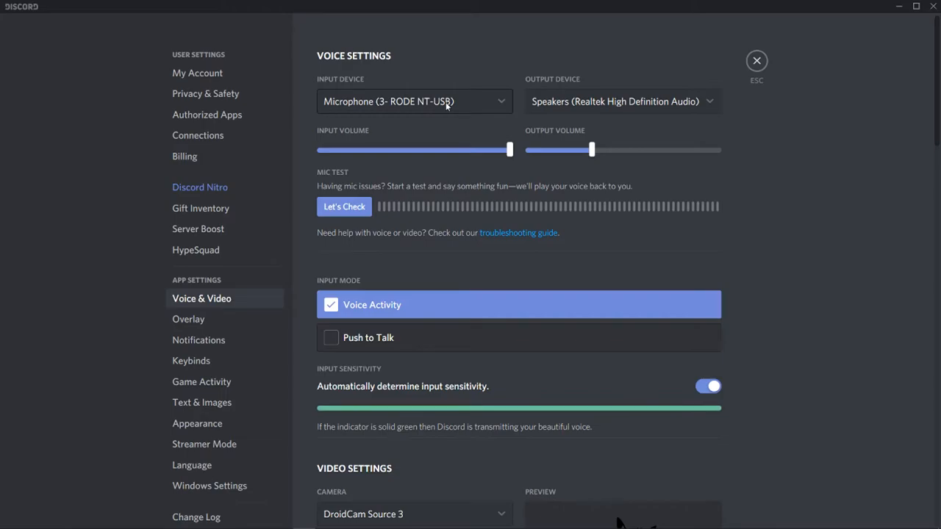
{"action": "mouse_move", "coordinate": [388, 103]}
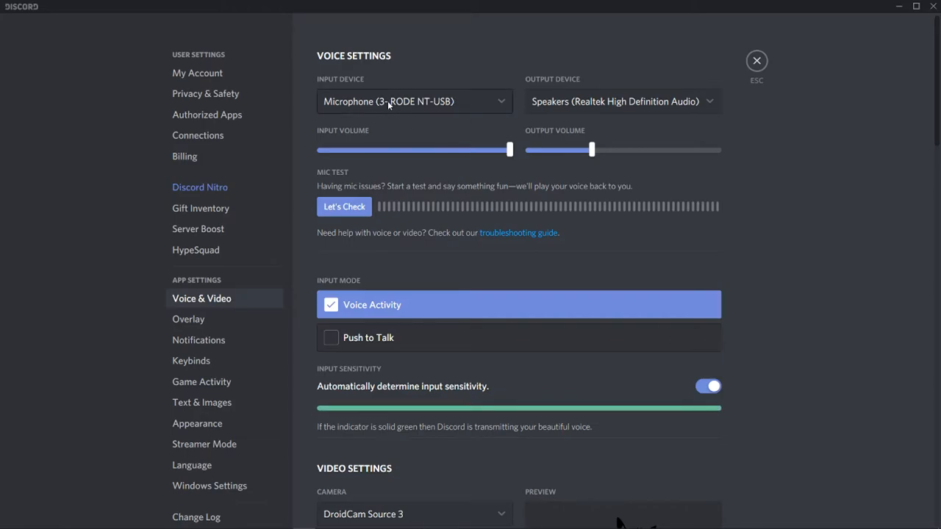
{"action": "mouse_move", "coordinate": [362, 110]}
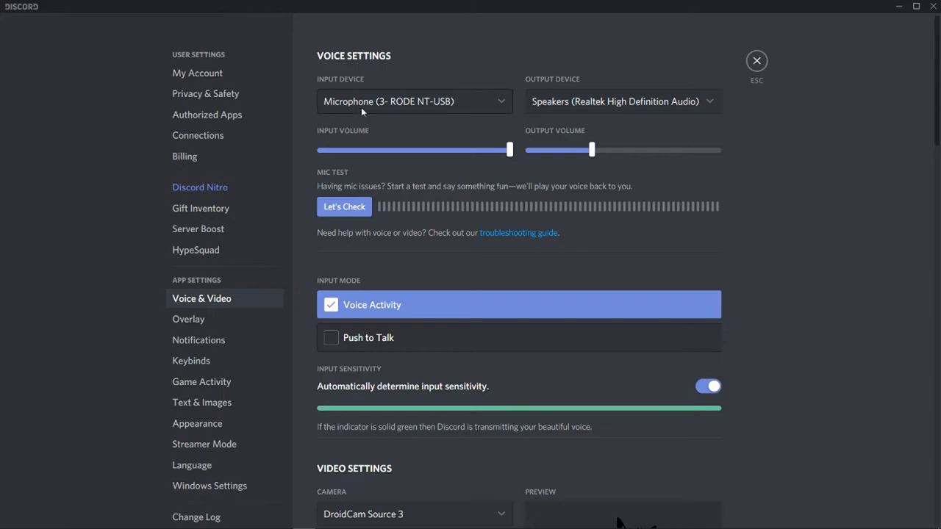
{"action": "scroll", "scroll_direction": "down", "scroll_amount": 3}
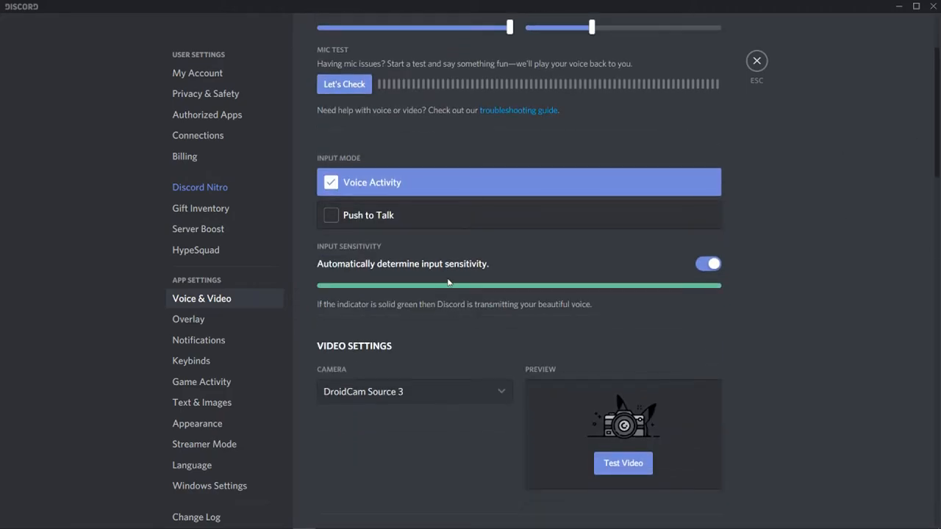
{"action": "mouse_move", "coordinate": [356, 279]}
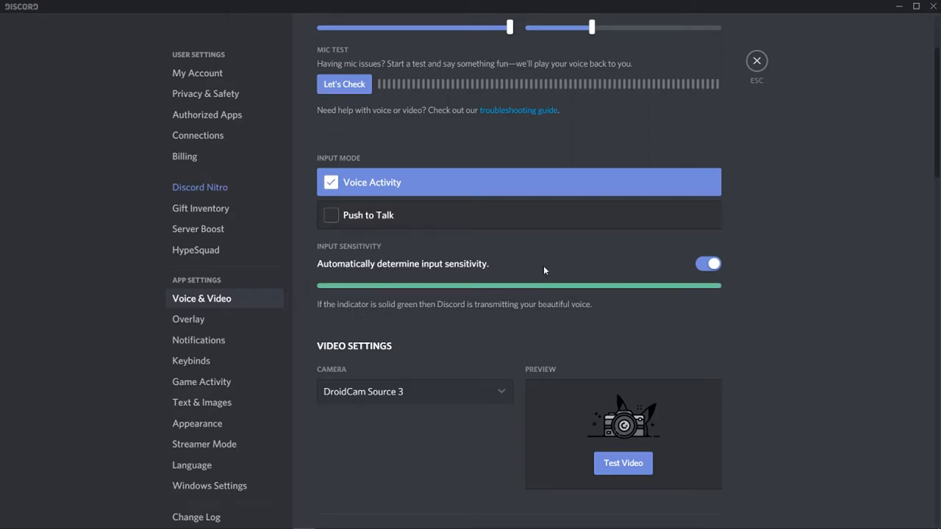
{"action": "mouse_move", "coordinate": [729, 272]}
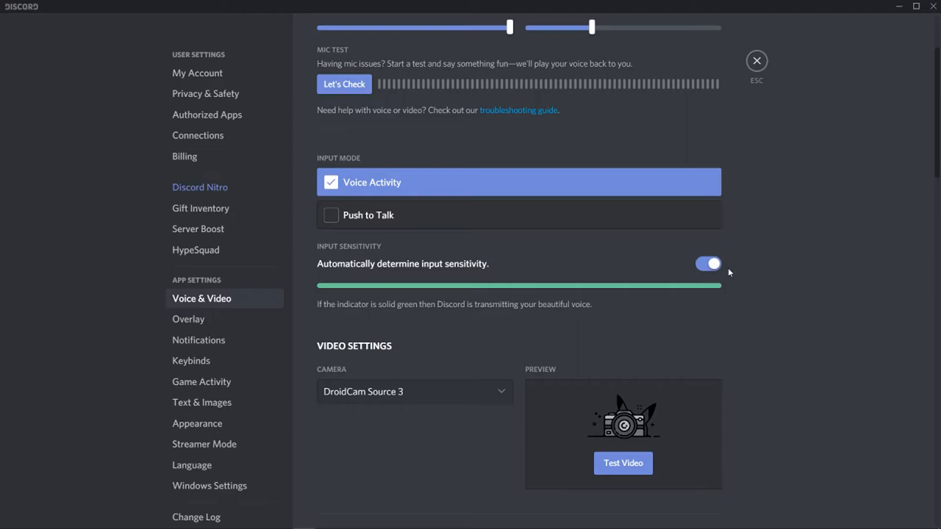
{"action": "mouse_move", "coordinate": [331, 271]}
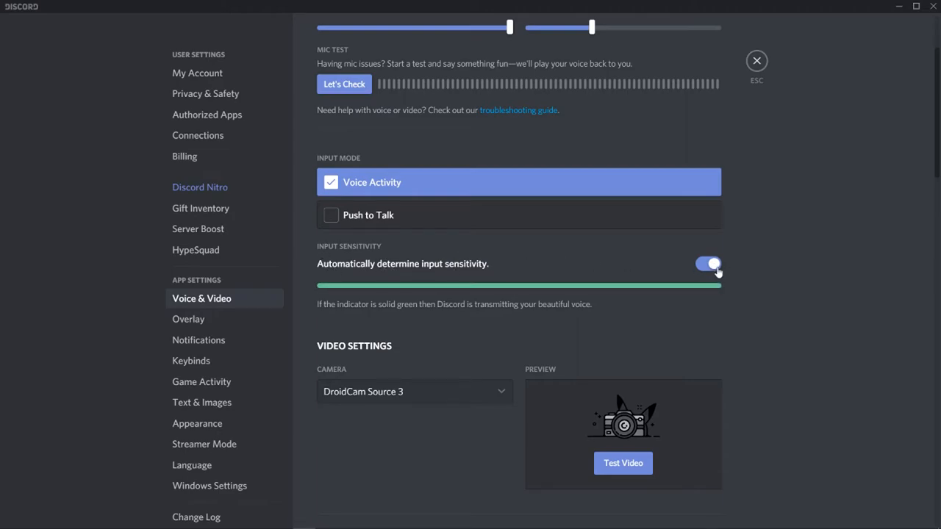
Turn off 'Automatically determine input sensitivity', revealing the manual threshold slider around -65 dB
{"action": "left_click", "coordinate": [708, 263]}
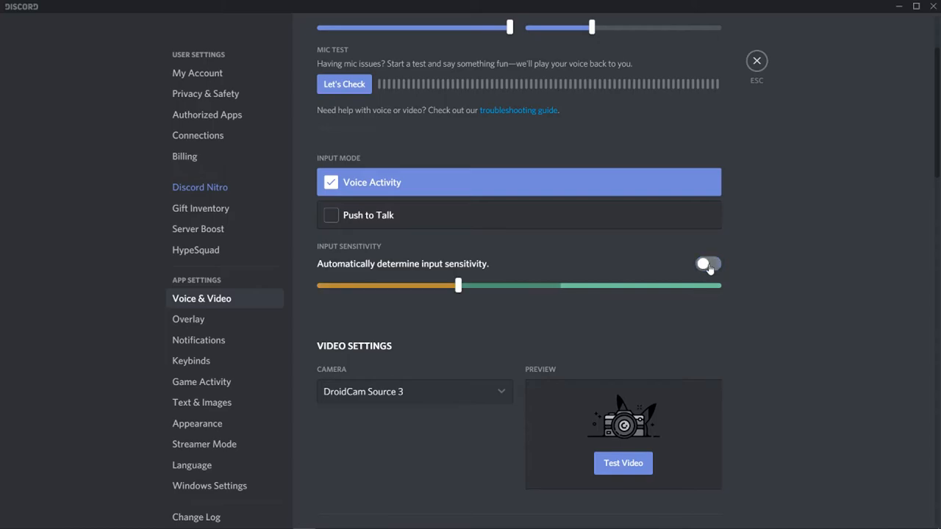
{"action": "left_click", "coordinate": [709, 263]}
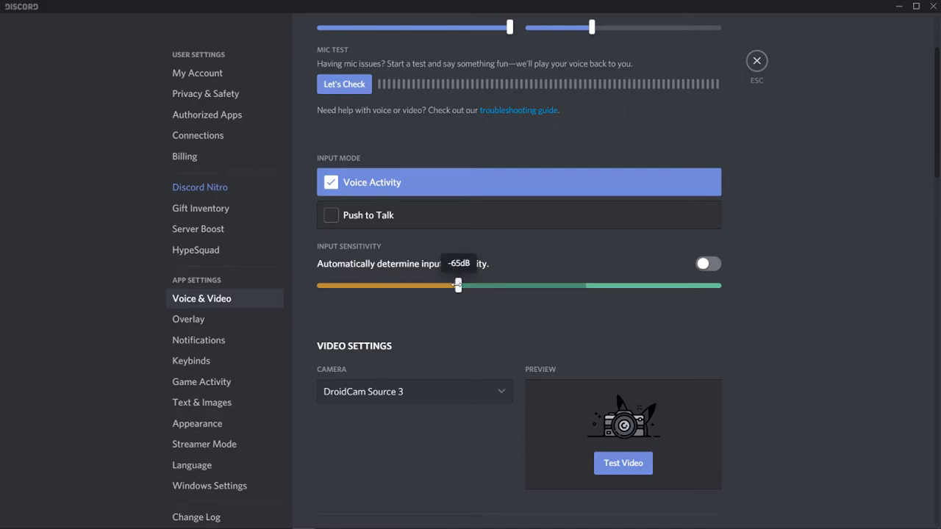
Drag the sensitivity threshold down to -71 dB, up to -67 dB, then settle it just above background noise
{"action": "left_click_drag", "start_coordinate": [459, 285], "coordinate": [438, 285]}
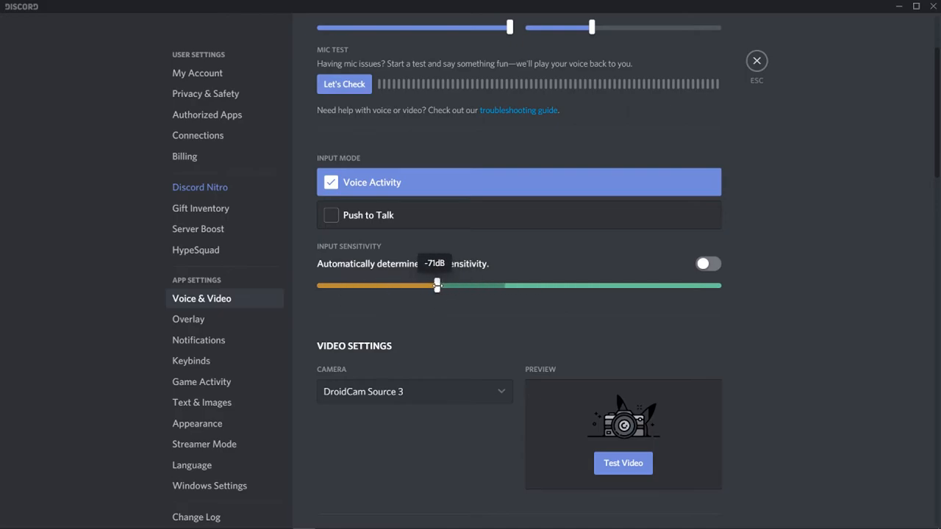
{"action": "left_click_drag", "start_coordinate": [439, 285], "coordinate": [451, 286]}
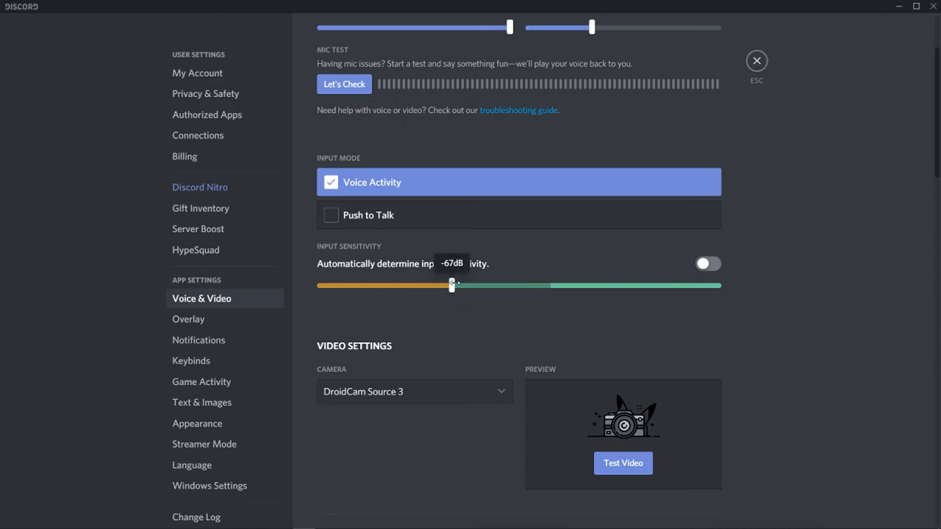
{"action": "left_click_drag", "start_coordinate": [451, 285], "coordinate": [464, 285]}
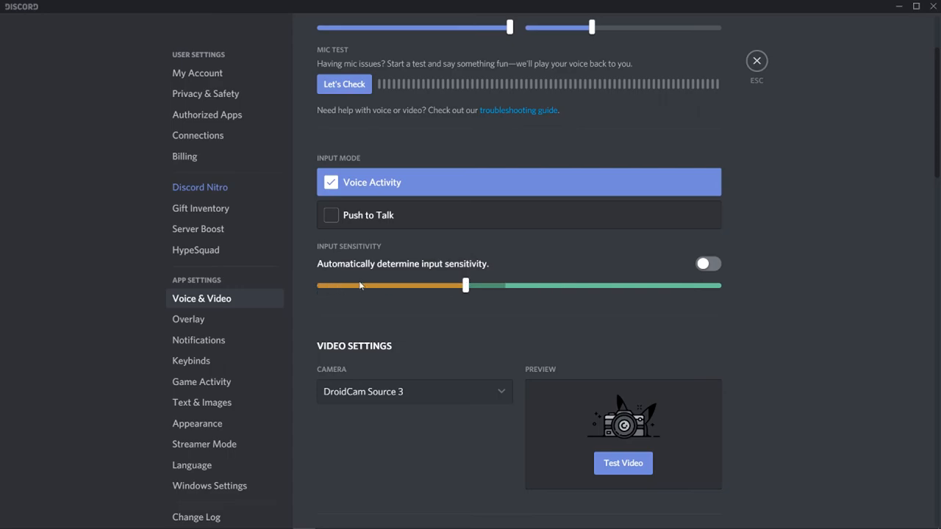